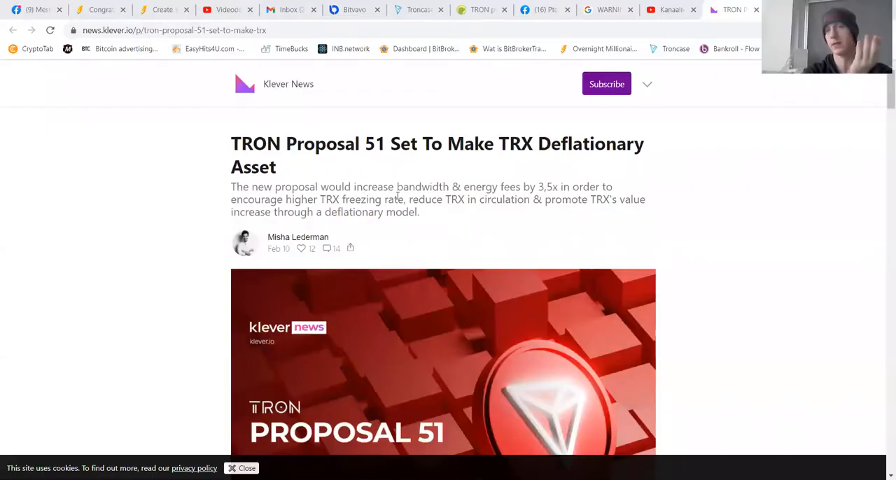
Leave the TronCase TRX details and open Freeze / Unfreeze from the account menu.
scroll(down, 3)
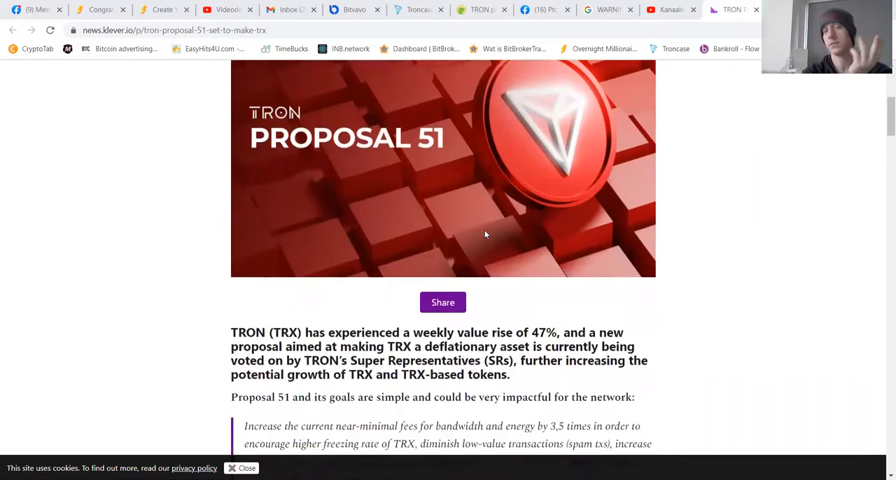
scroll(down, 3)
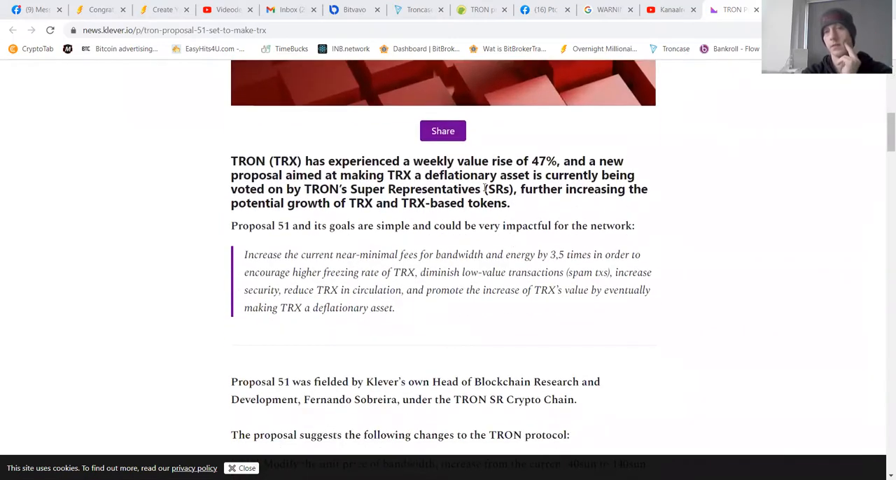
scroll(down, 3)
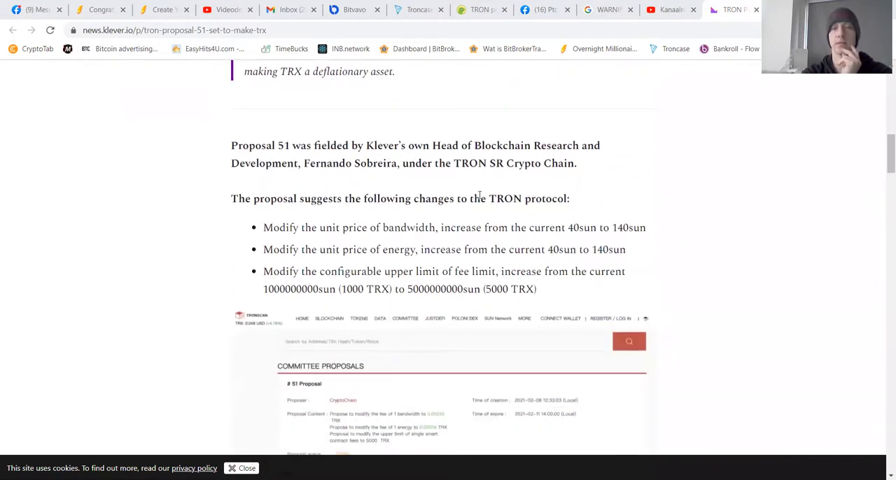
scroll(down, 3)
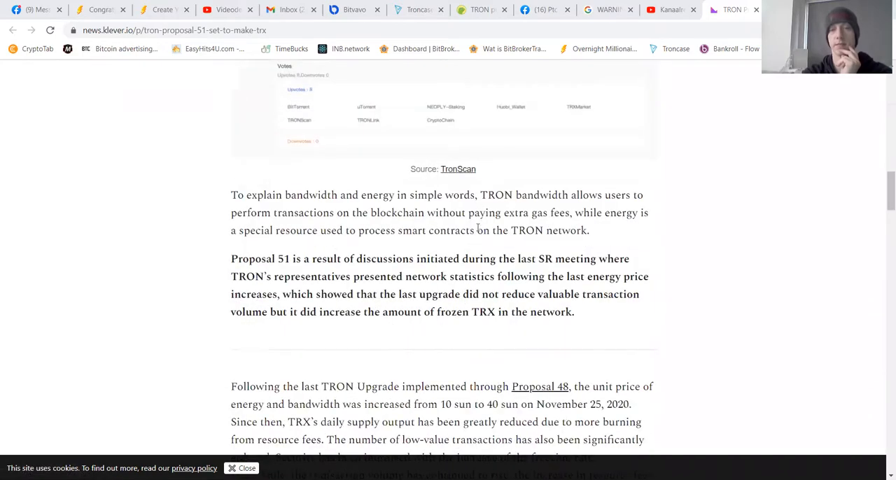
scroll(down, 3)
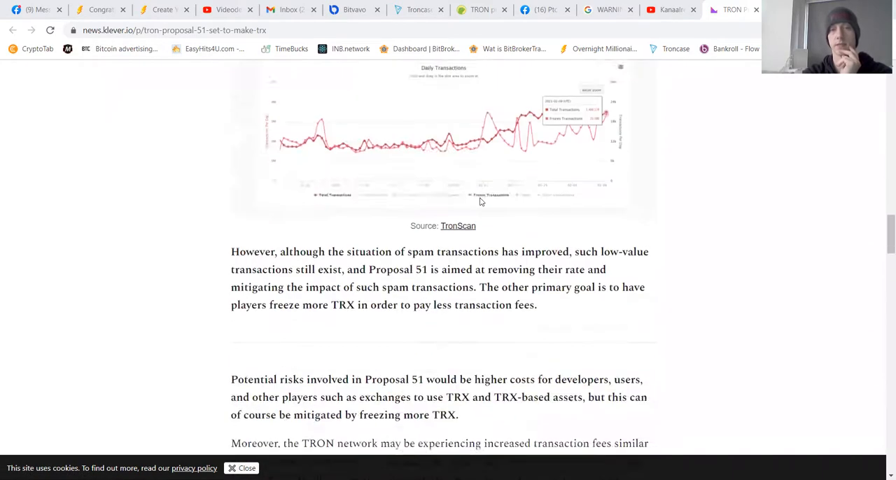
scroll(down, 3)
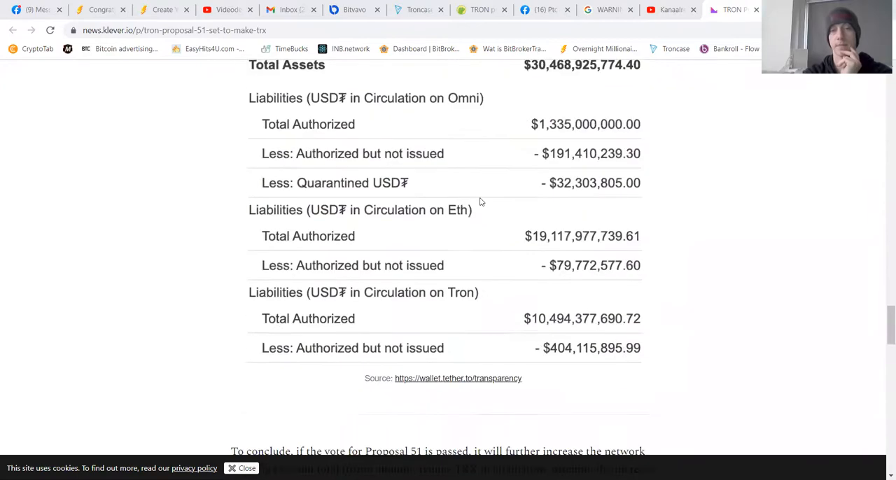
scroll(down, 3)
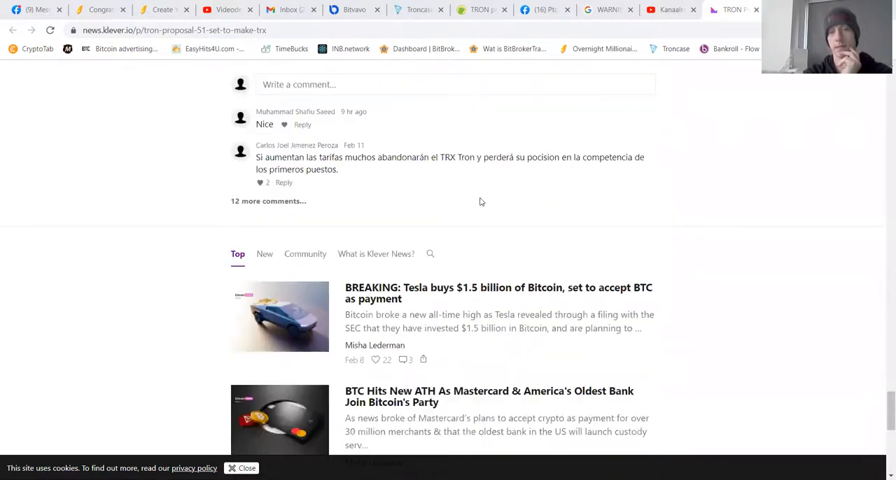
scroll(up, 3)
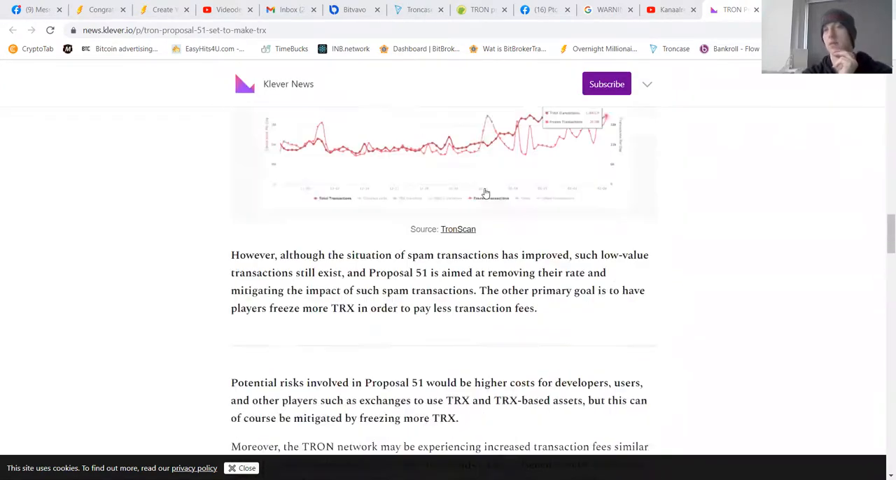
scroll(up, 3)
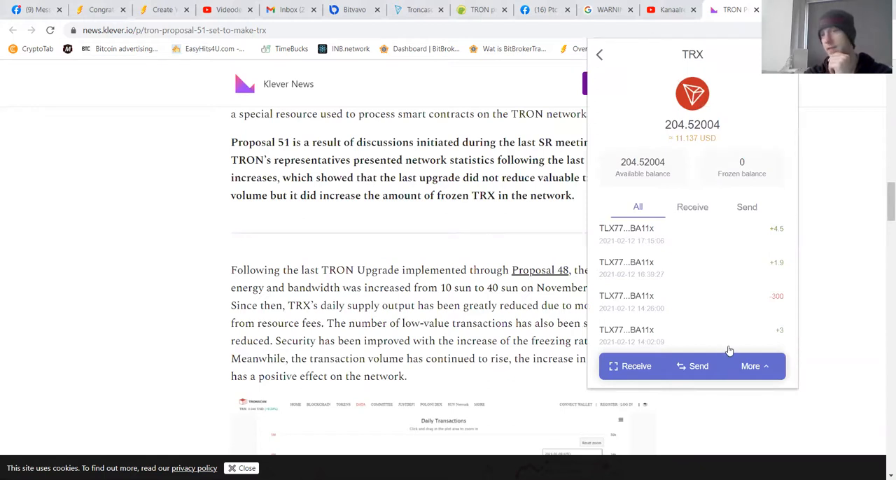
mouse_move(615, 186)
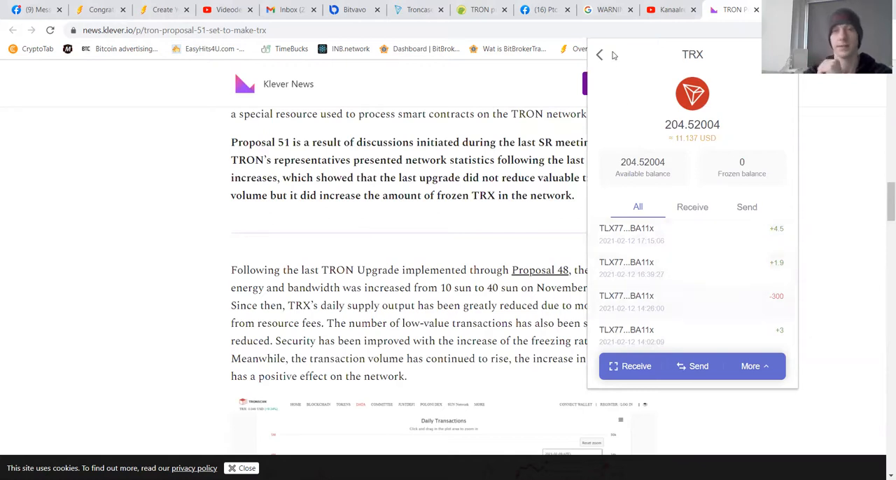
click(599, 54)
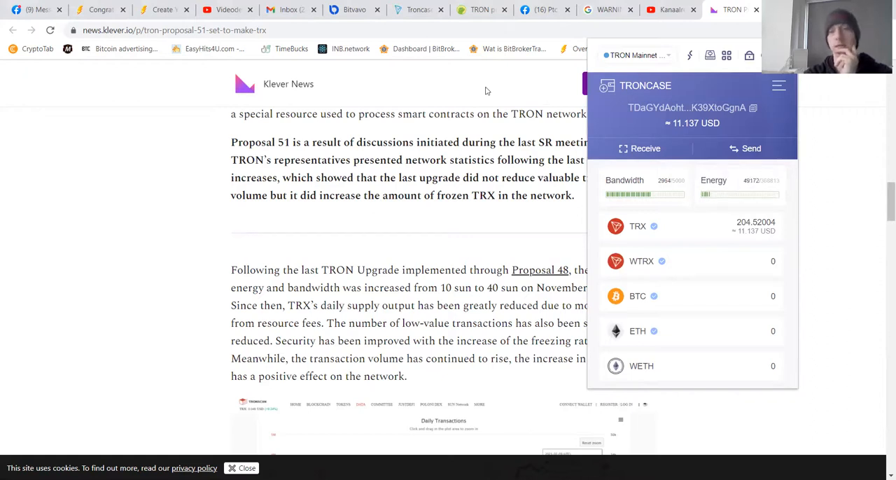
mouse_move(655, 136)
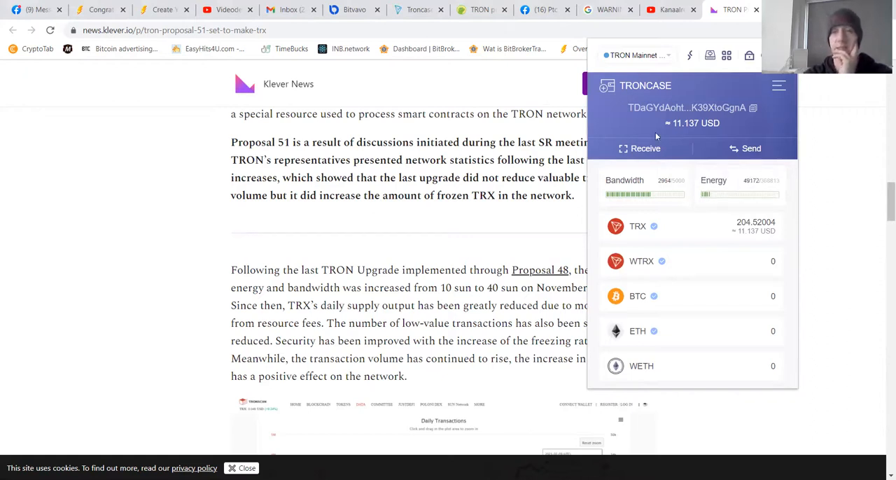
click(778, 85)
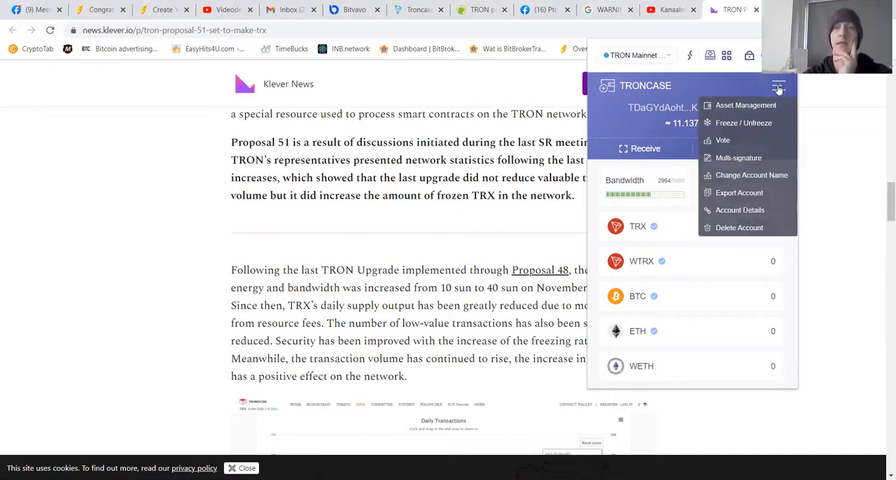
mouse_move(743, 122)
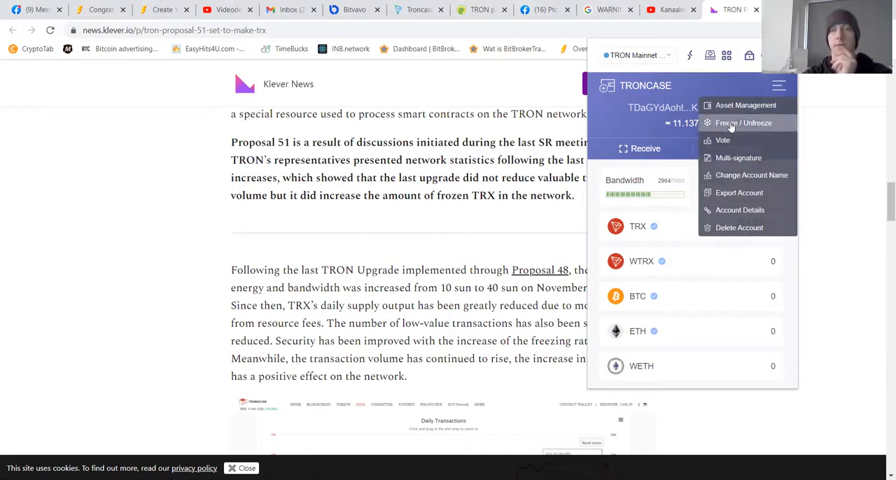
click(743, 123)
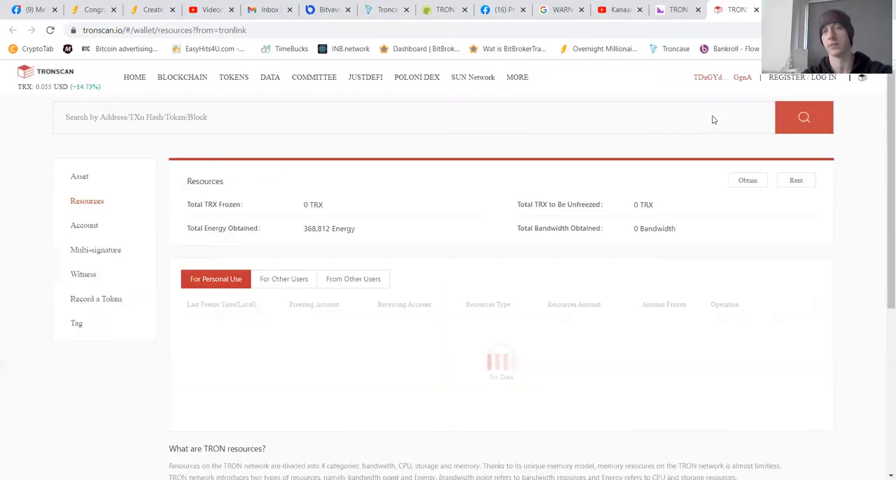
mouse_move(715, 237)
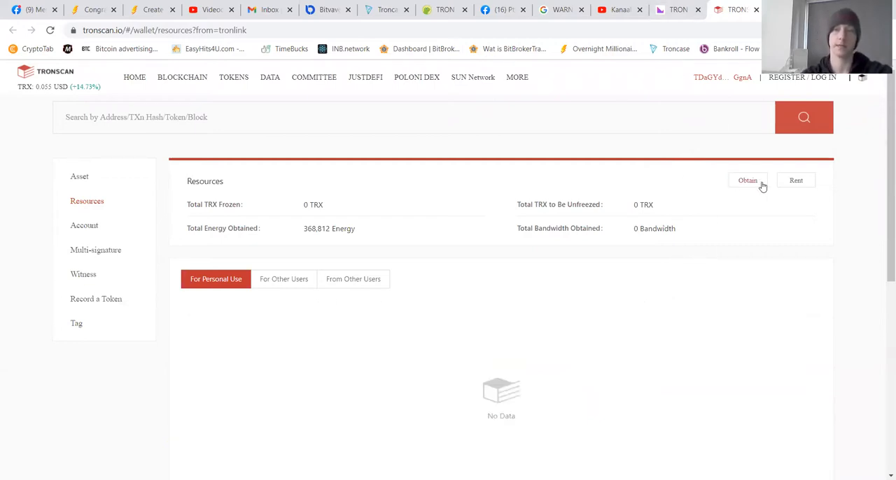
mouse_move(349, 263)
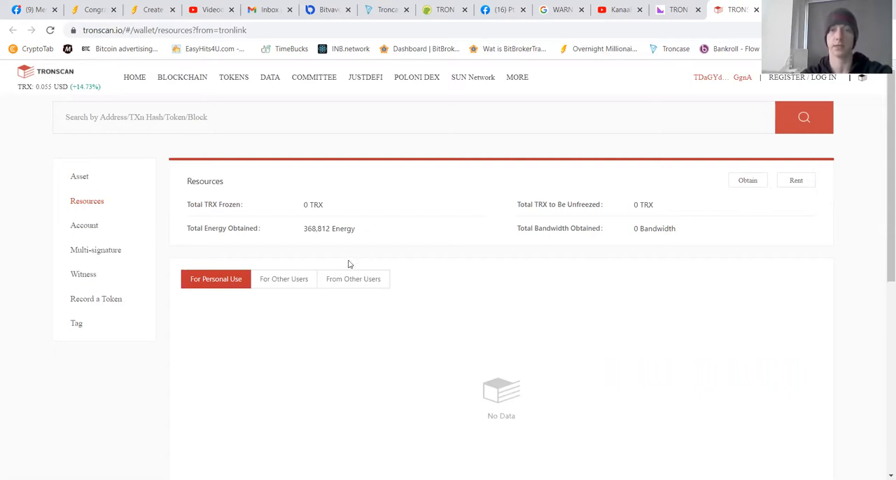
mouse_move(720, 191)
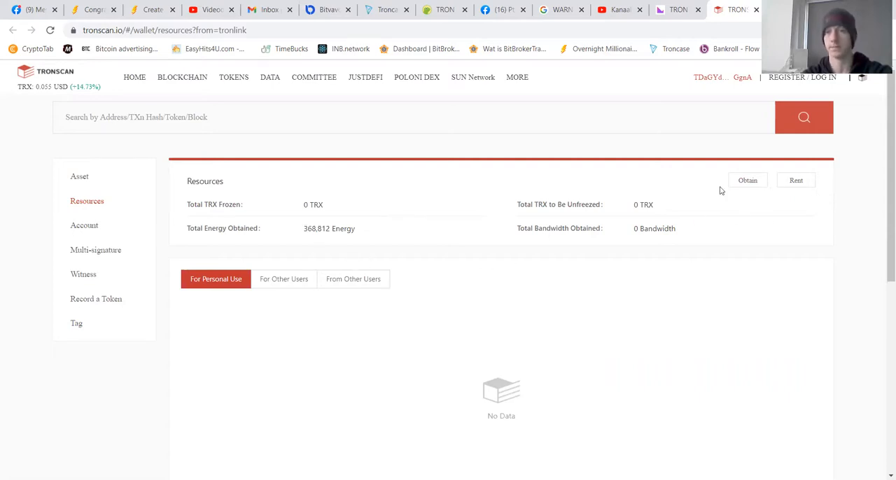
From Tronscan's resources page (368,812 energy), go to the TronLending rental site via Rent.
click(796, 180)
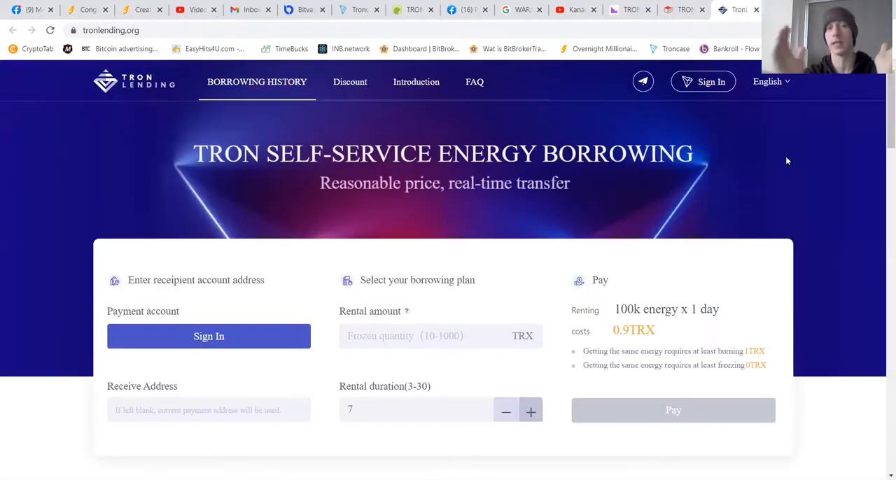
Sign in with the wallet and set the rental to 5000 TRX for 30 days.
click(208, 336)
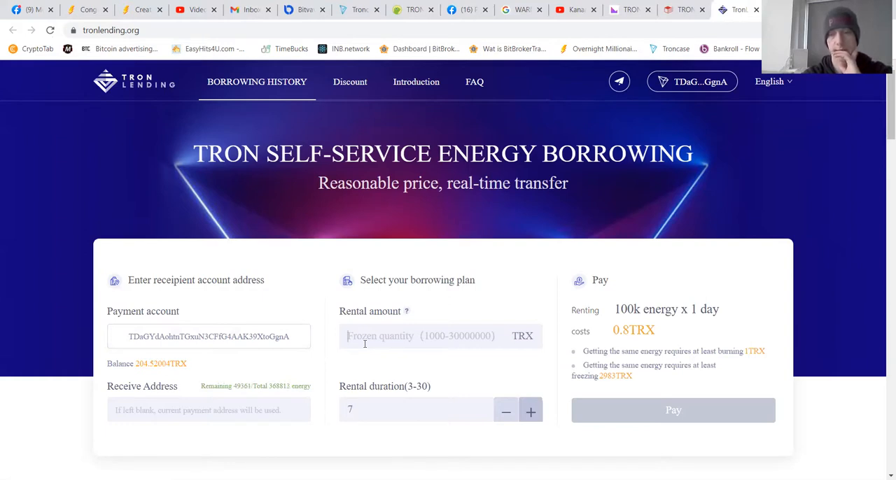
text(5000)
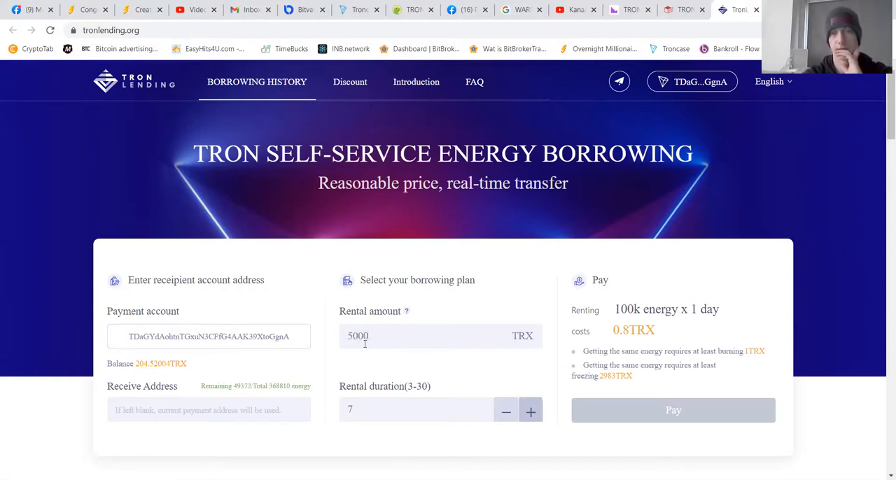
mouse_move(530, 411)
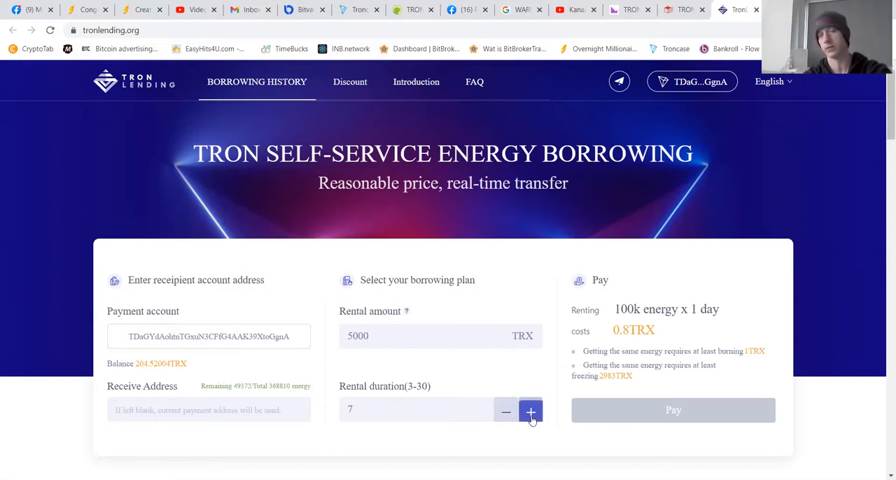
click(531, 411)
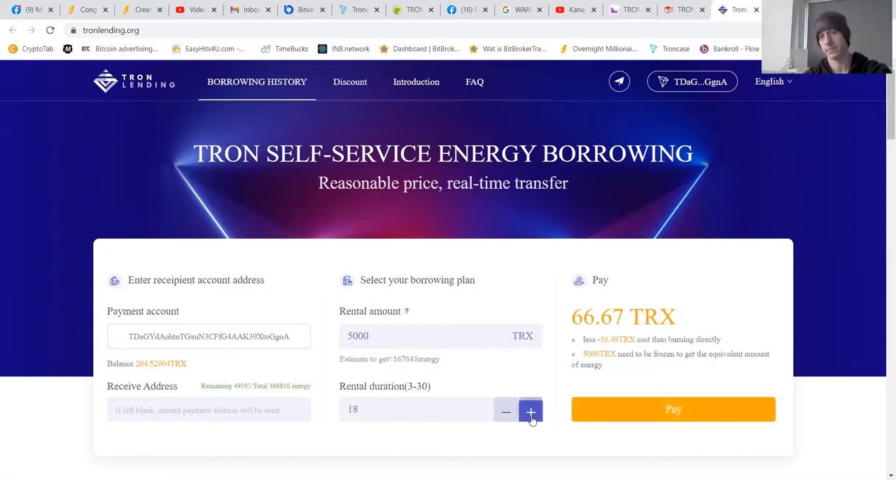
click(529, 411)
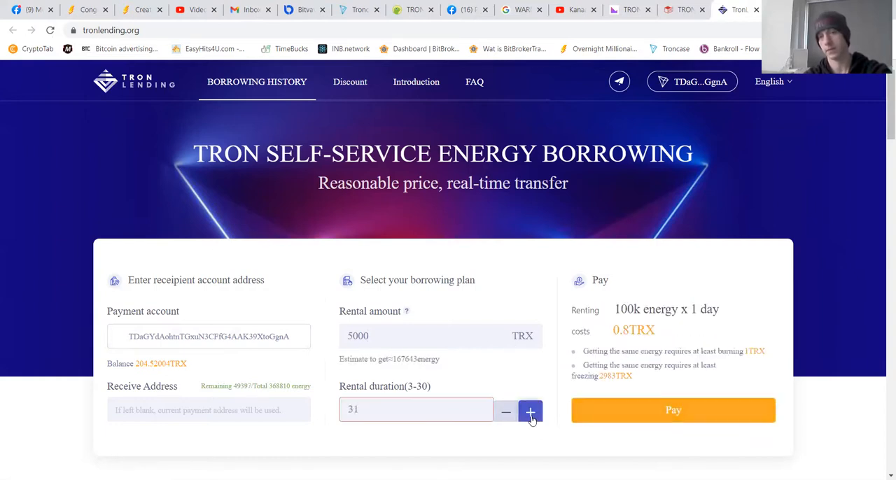
click(506, 412)
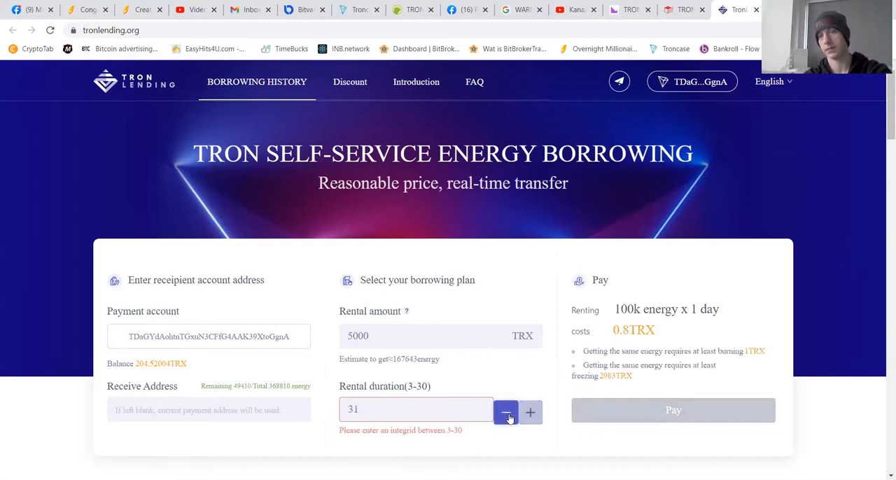
click(505, 412)
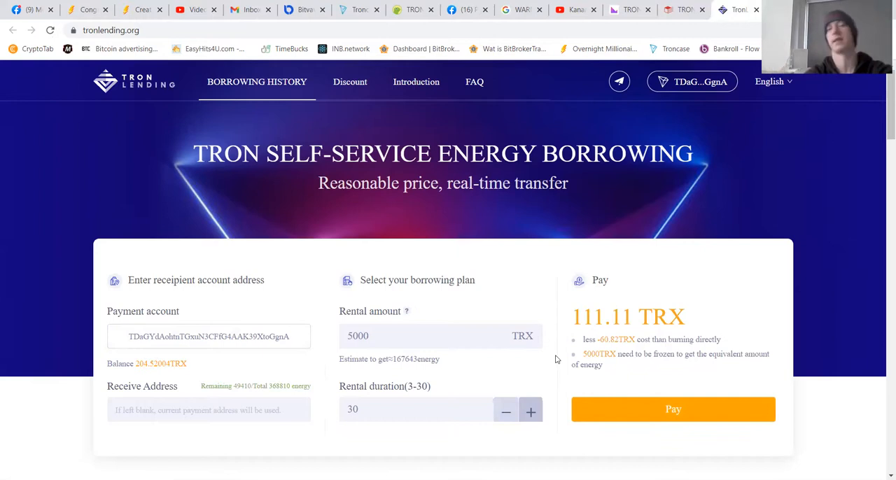
mouse_move(570, 393)
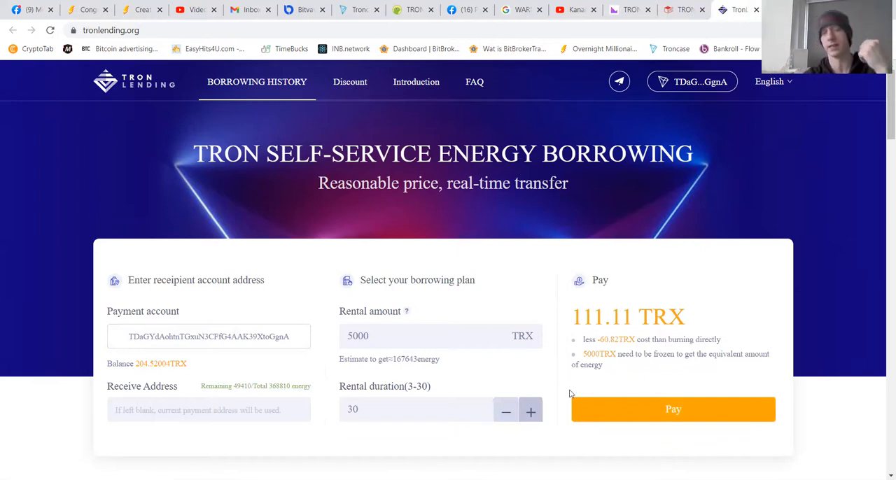
Confirm the renting info and pay 111.11 TRX, approving the transaction in TronCase.
click(672, 409)
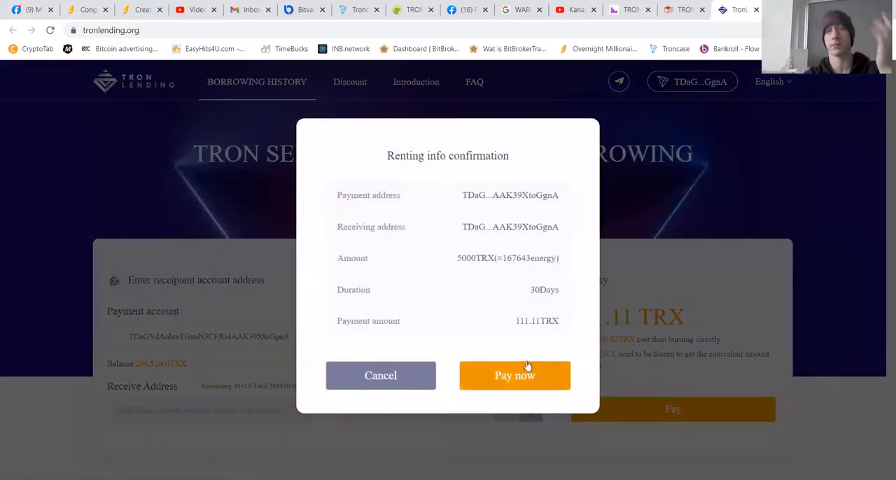
click(514, 376)
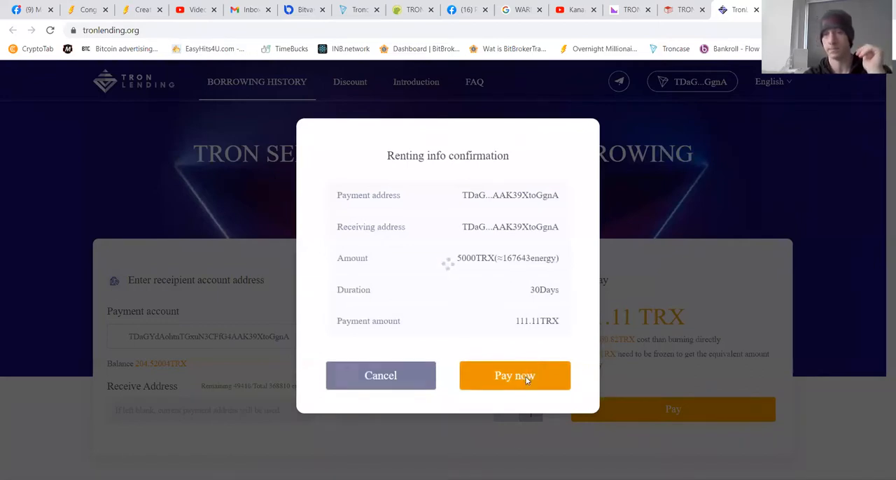
click(515, 376)
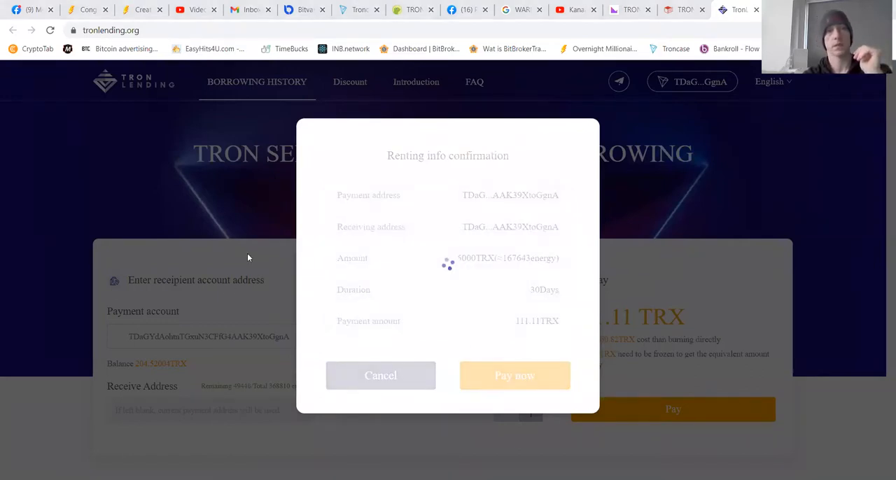
mouse_move(230, 291)
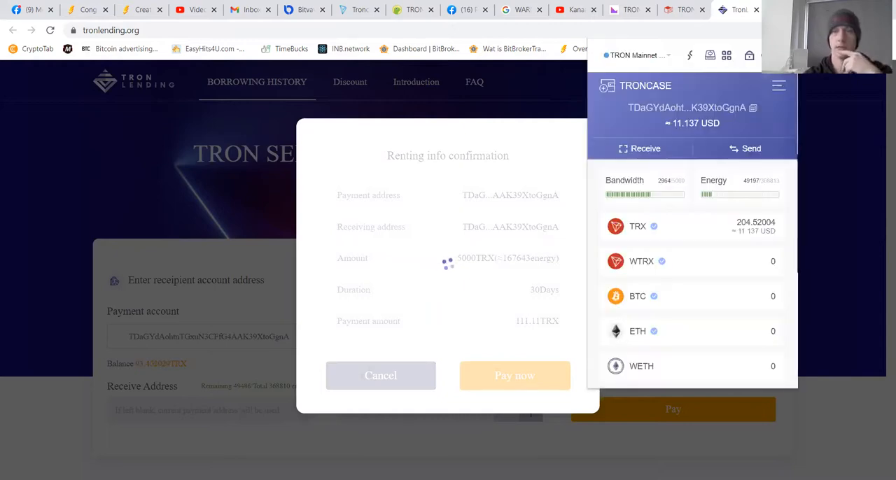
click(514, 376)
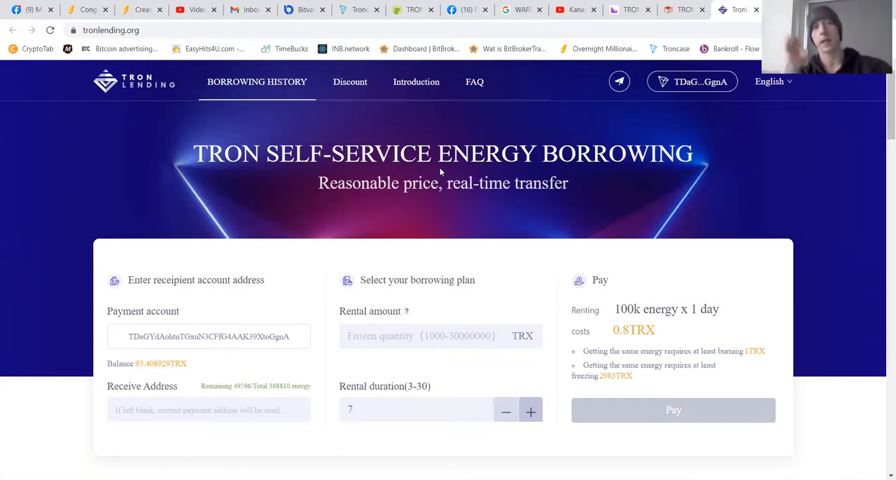
mouse_move(480, 211)
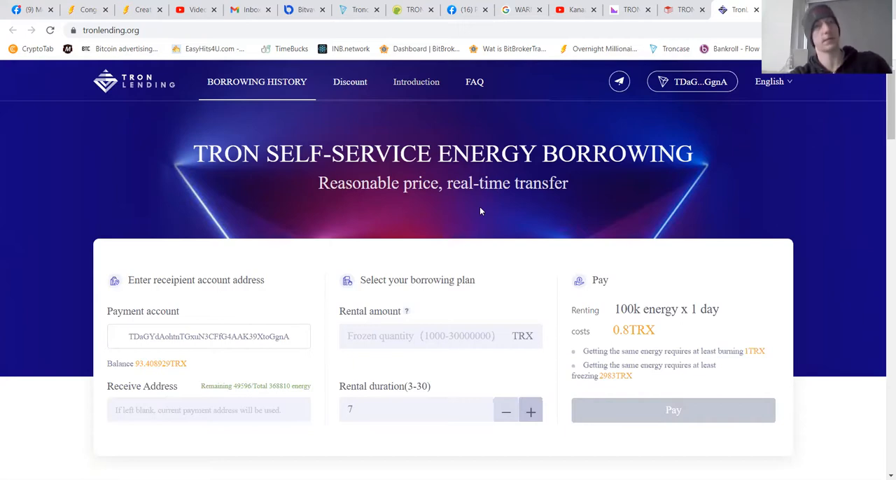
mouse_move(428, 82)
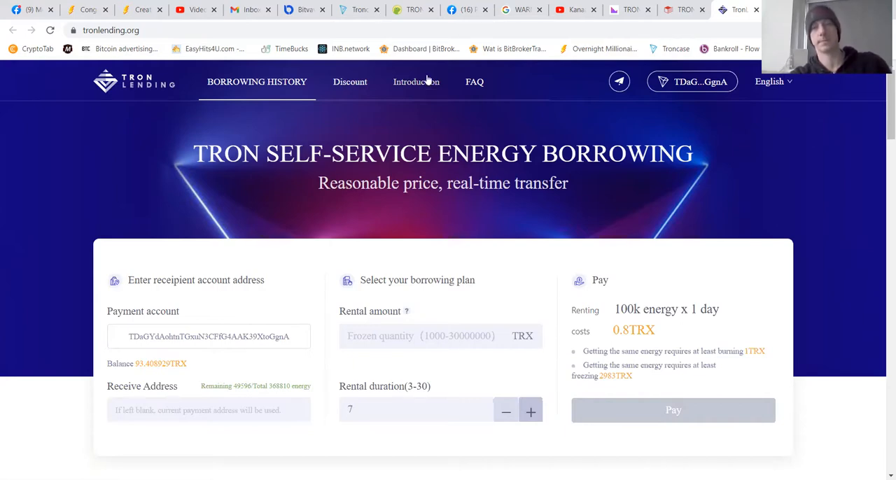